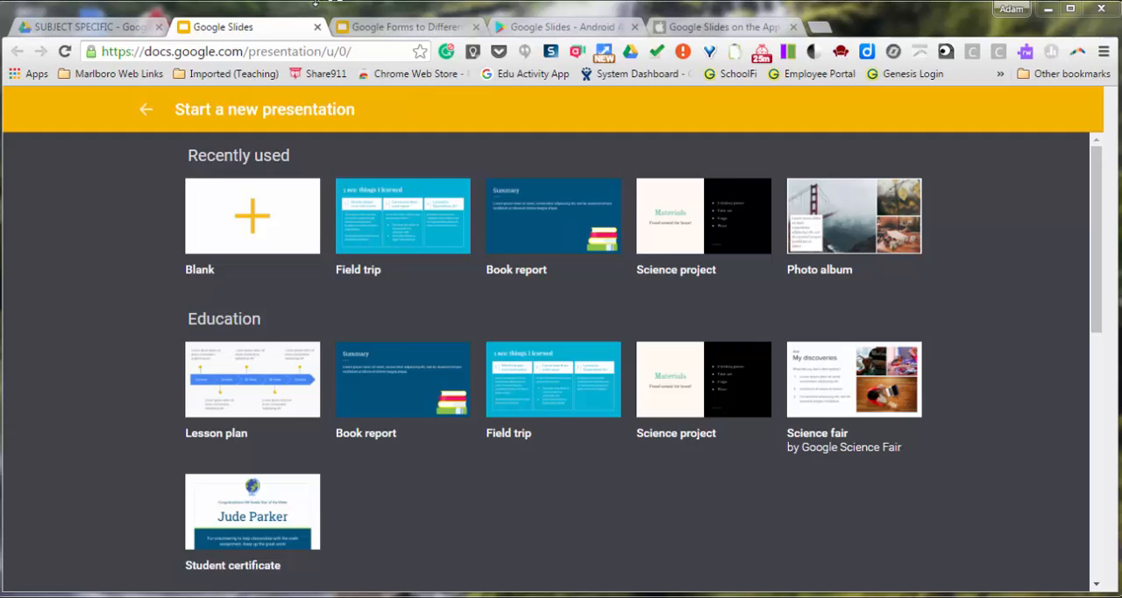
Return to the presentation and show the Present dropdown's presenting options
left_click(403, 27)
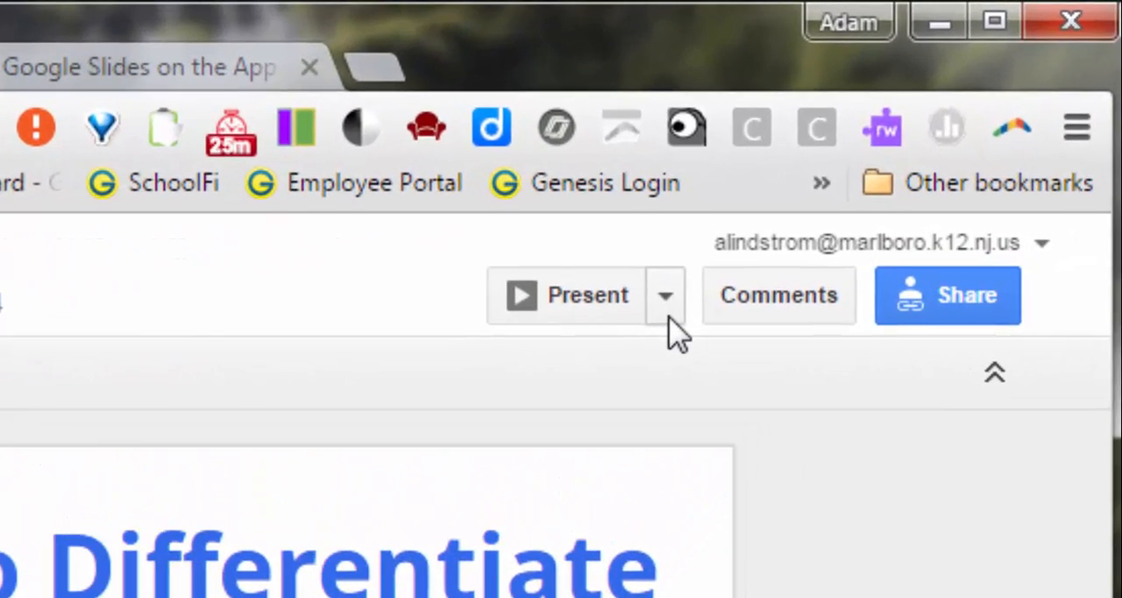
left_click(665, 294)
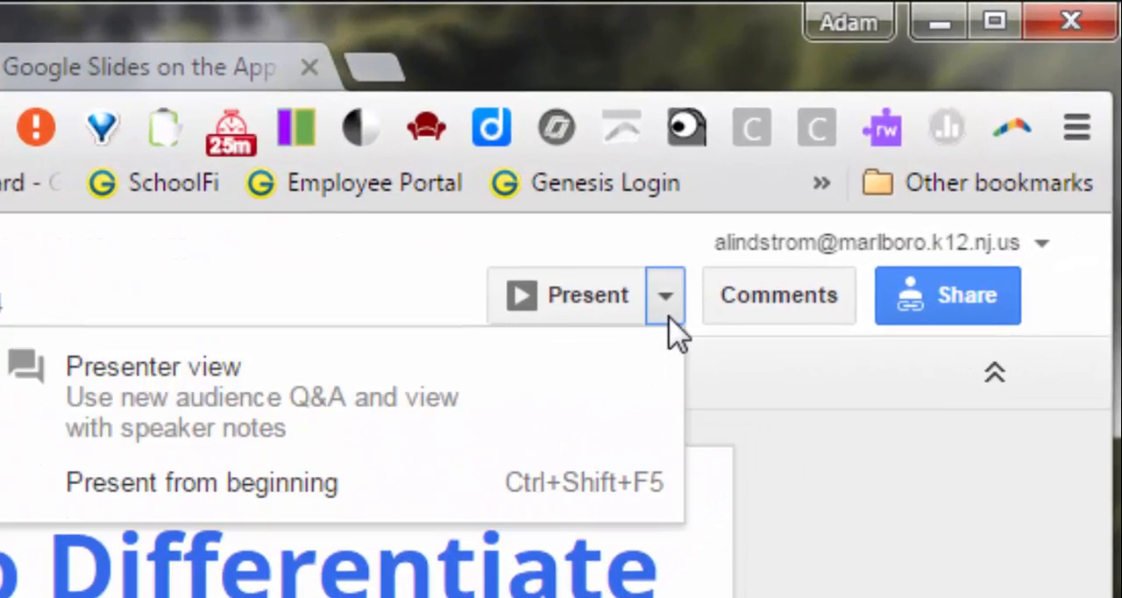
Run presenter view at slide 15, check Speaker Notes, and land on Audience Tools
left_click(153, 367)
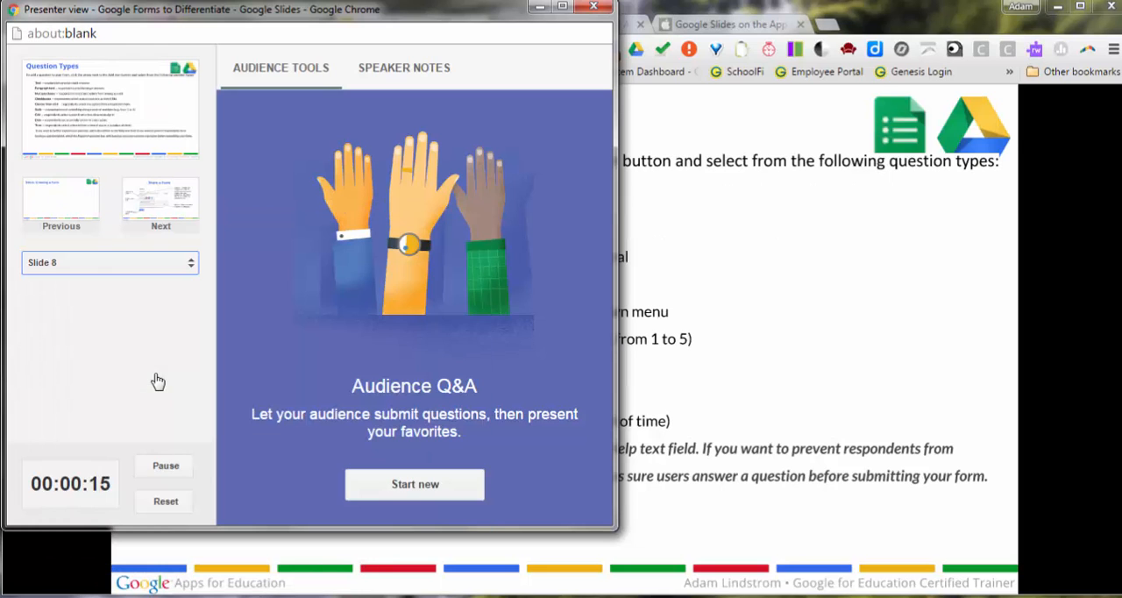
left_click(109, 263)
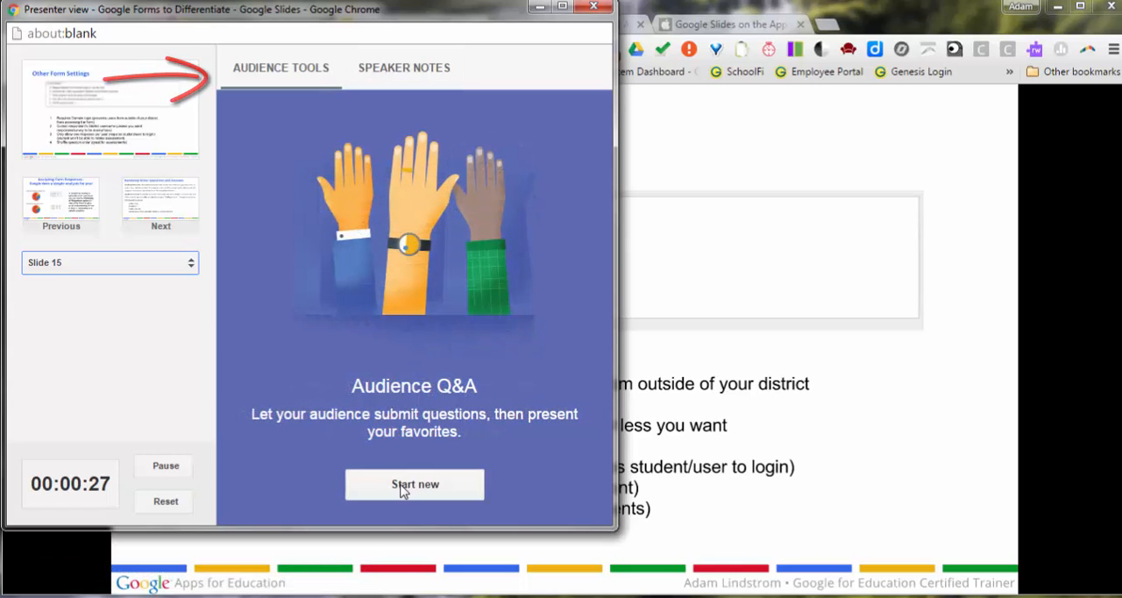
left_click(403, 67)
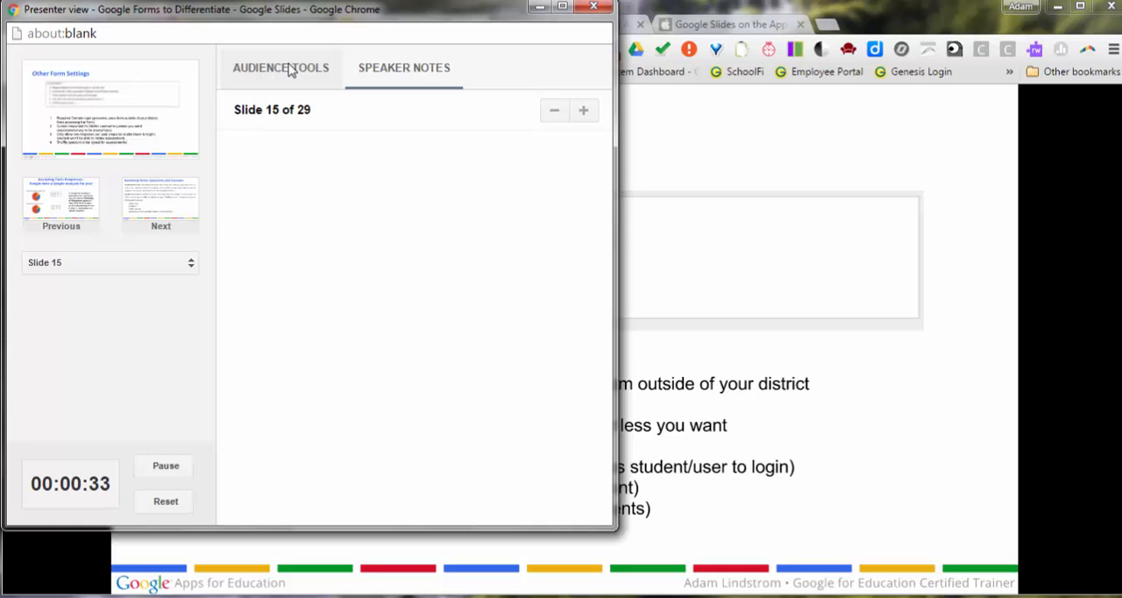
left_click(281, 66)
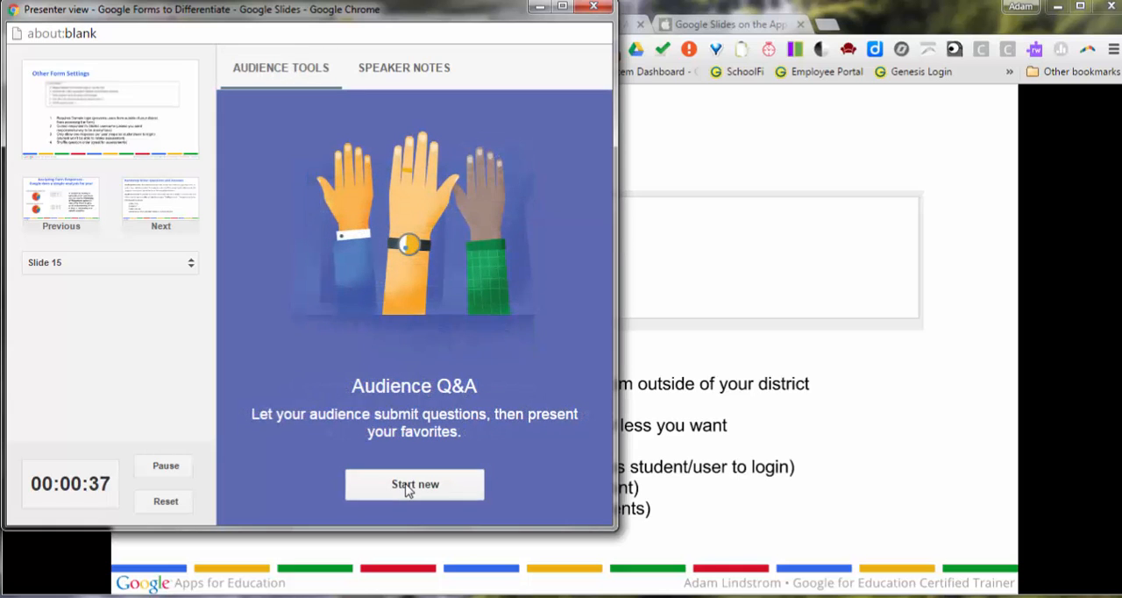
Start a new audience Q&A session and follow its goo.gl/slides/nt2g link
left_click(413, 484)
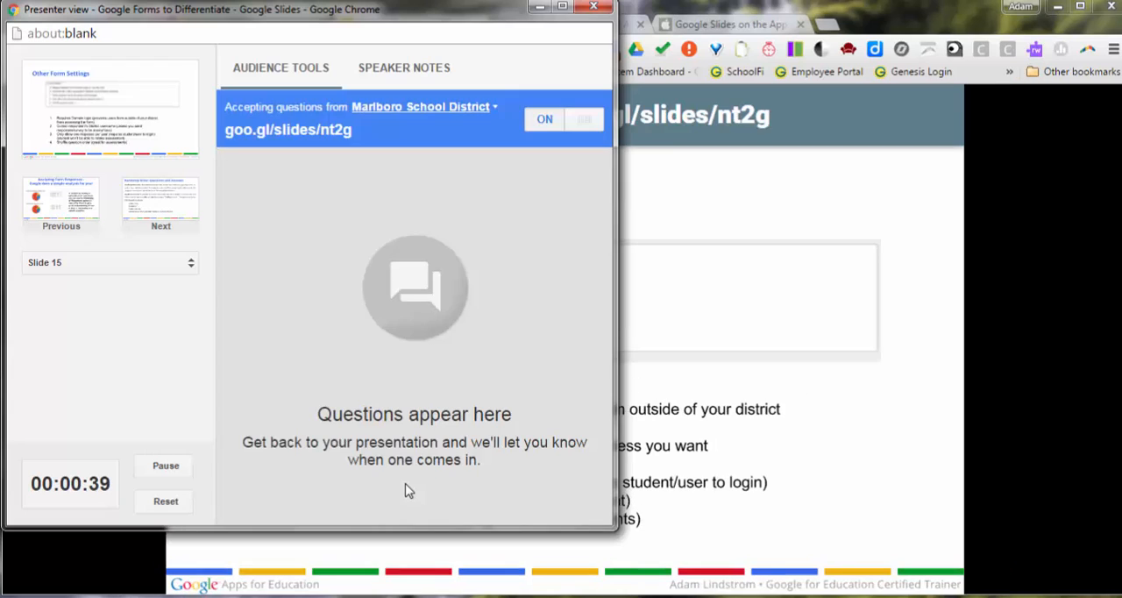
mouse_move(344, 150)
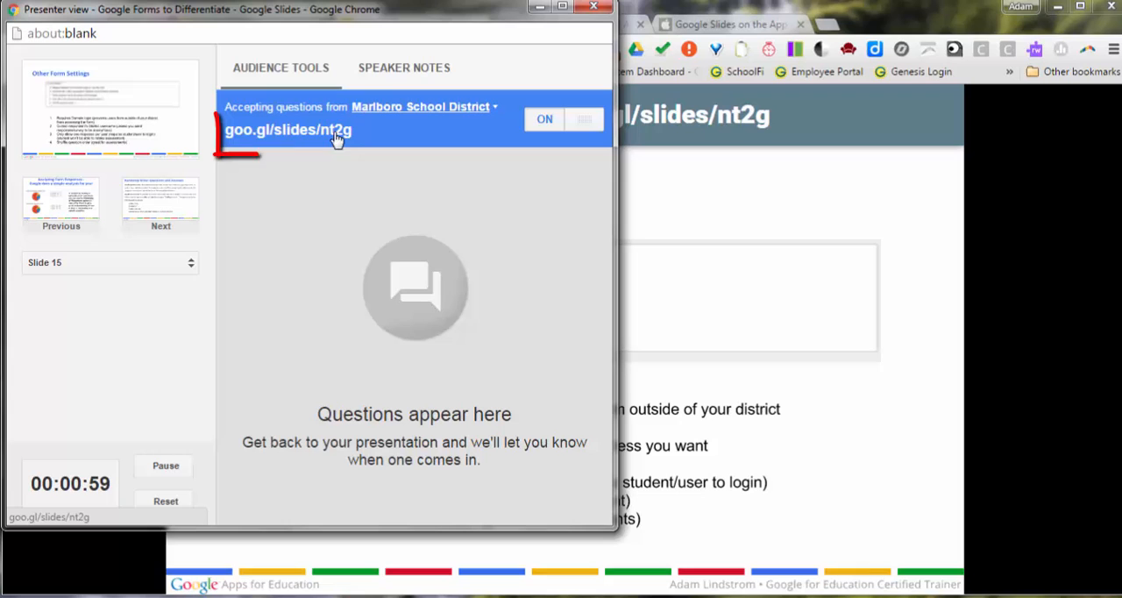
left_click(570, 24)
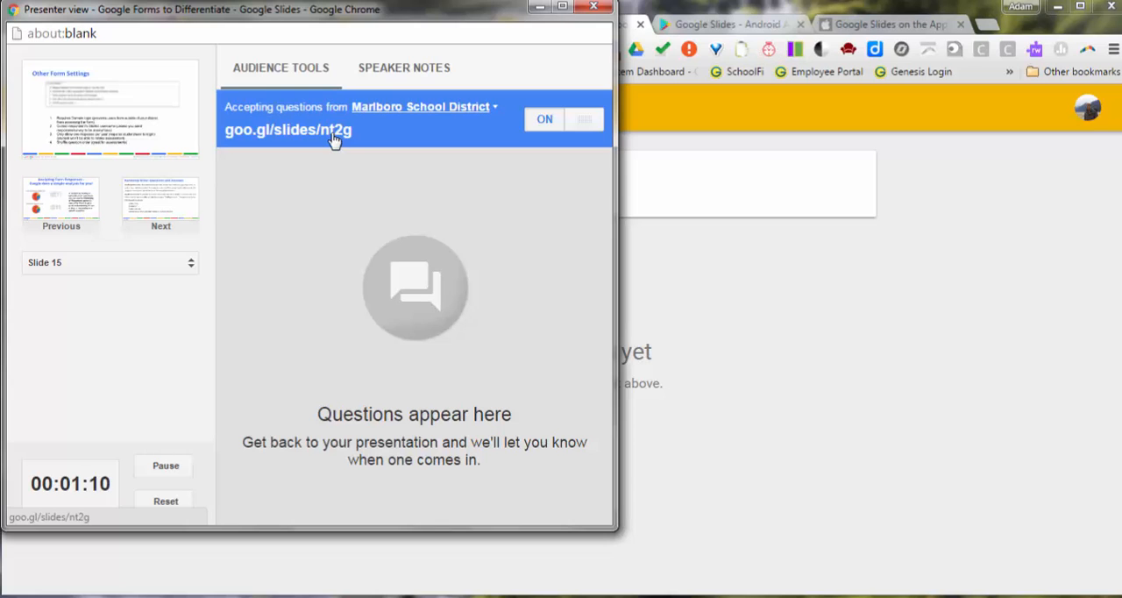
mouse_move(603, 28)
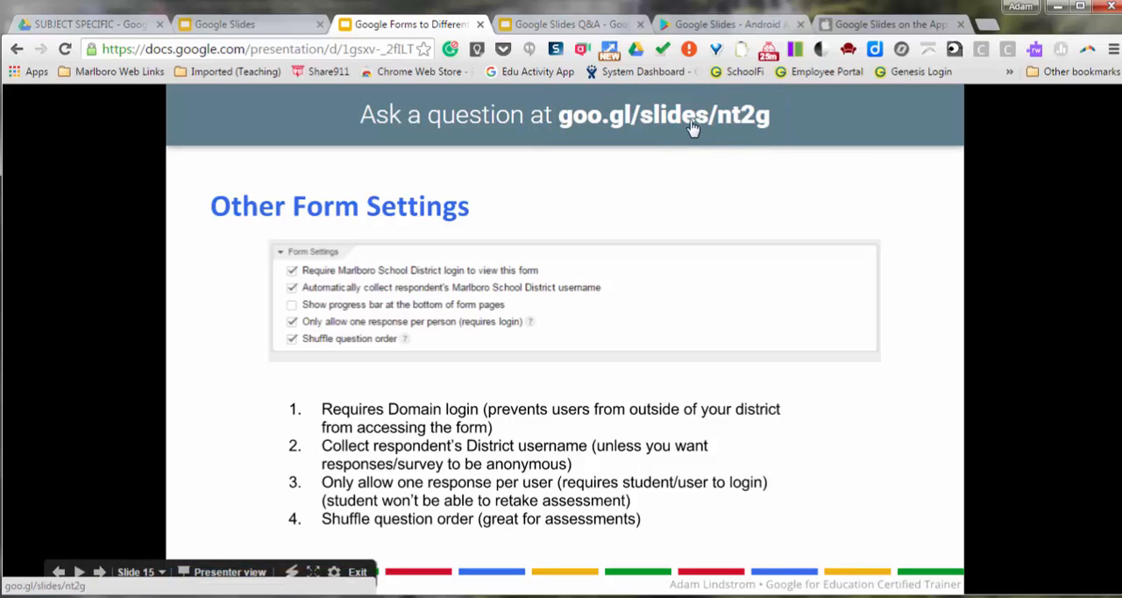
mouse_move(687, 142)
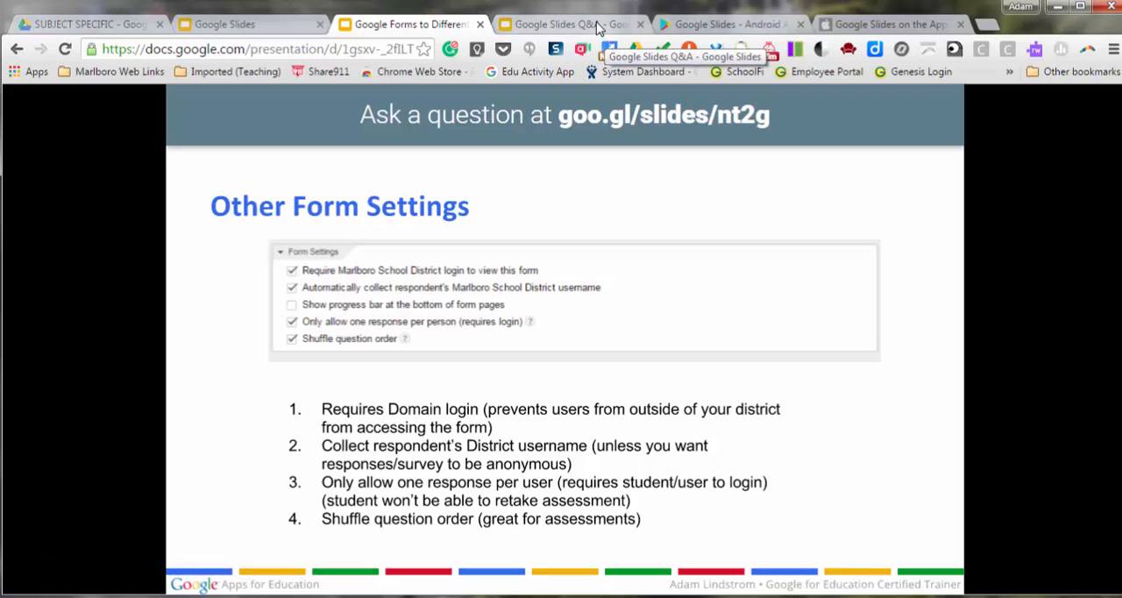
Submit the question "How do I create a form?" on the Slides Q&A page
left_click(570, 24)
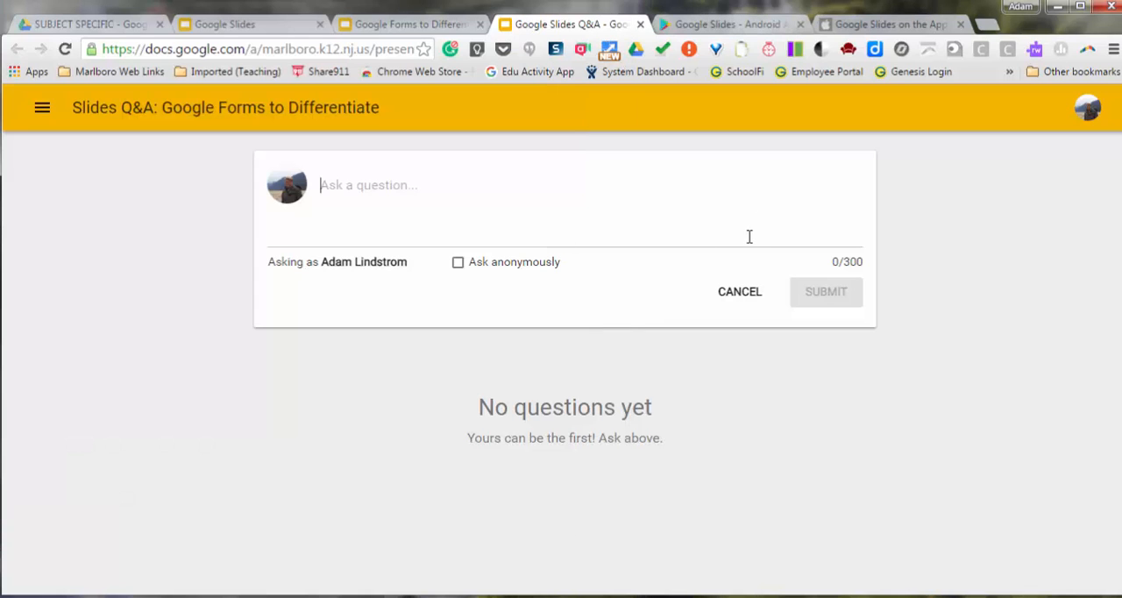
type("How do I create a form?")
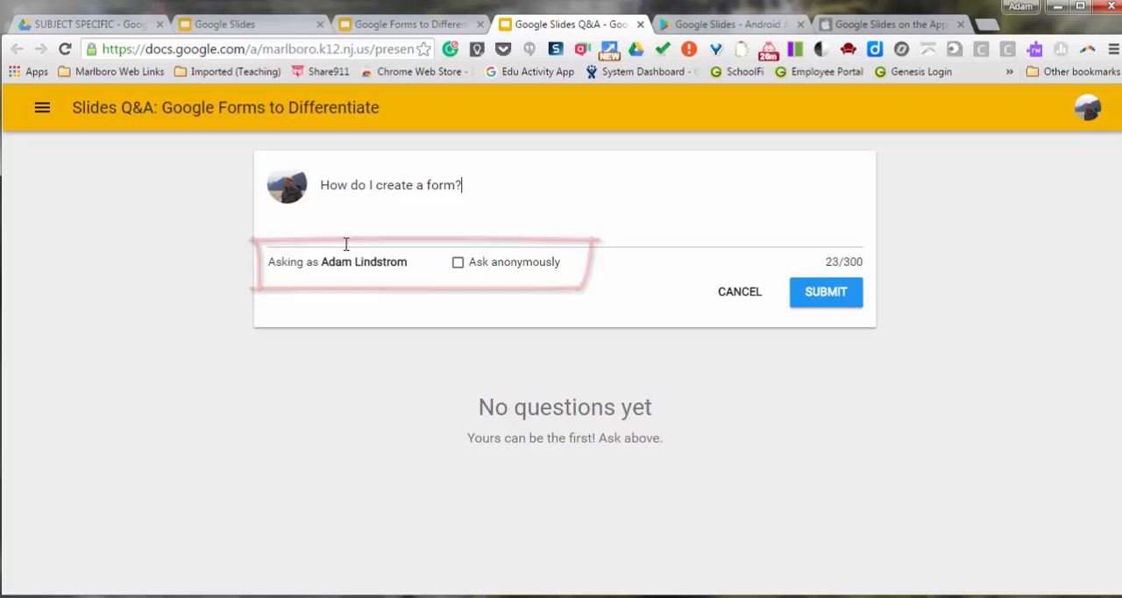
mouse_move(824, 291)
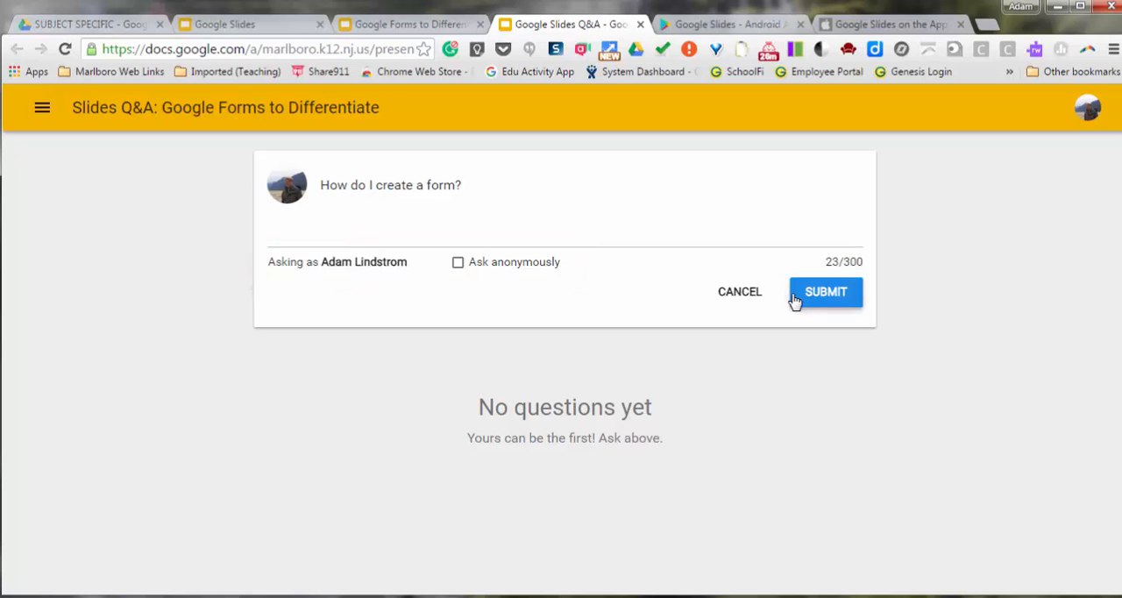
left_click(824, 290)
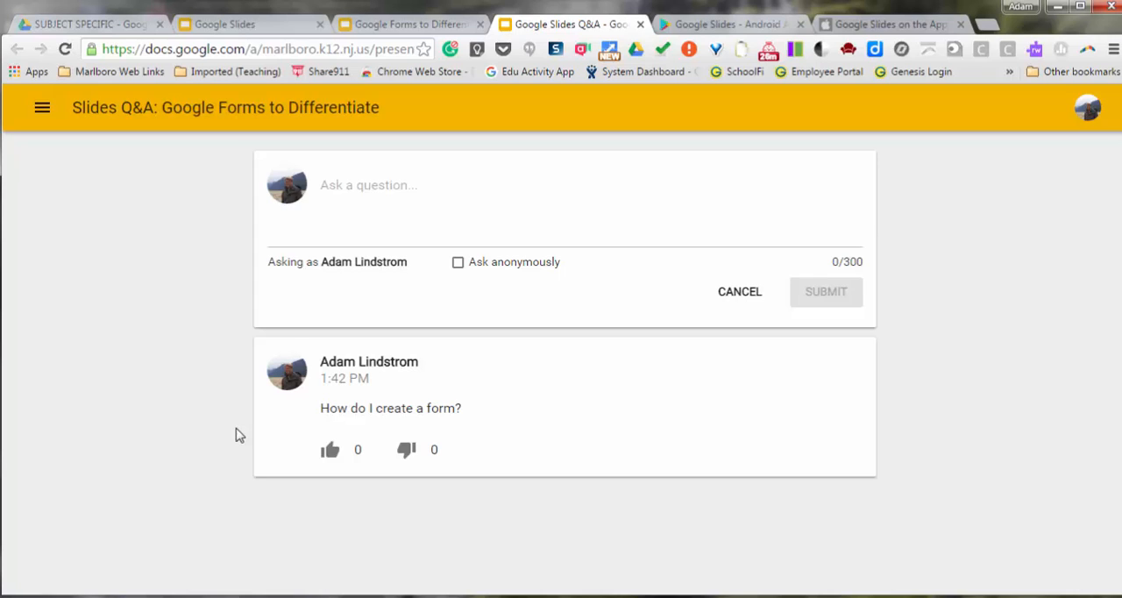
mouse_move(330, 448)
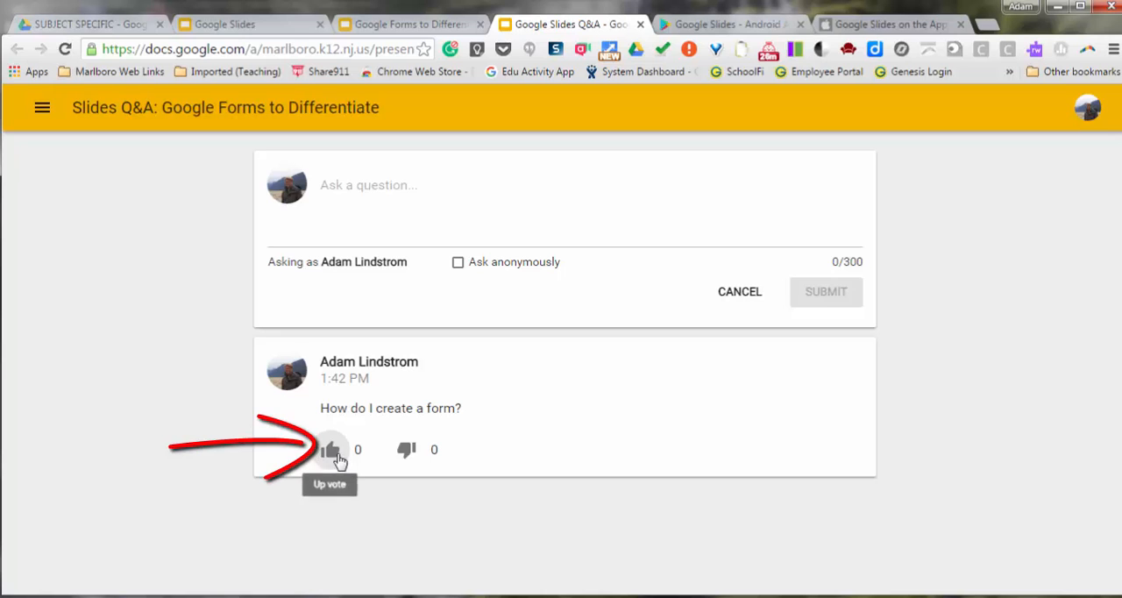
Give the posted question one thumbs-up vote
left_click(329, 449)
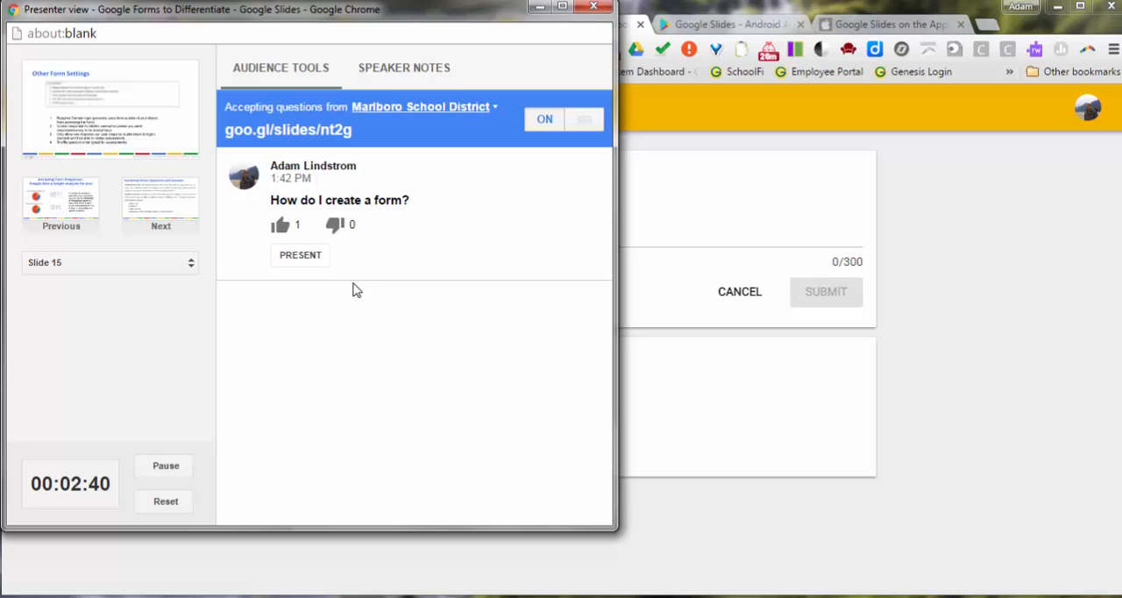
mouse_move(330, 238)
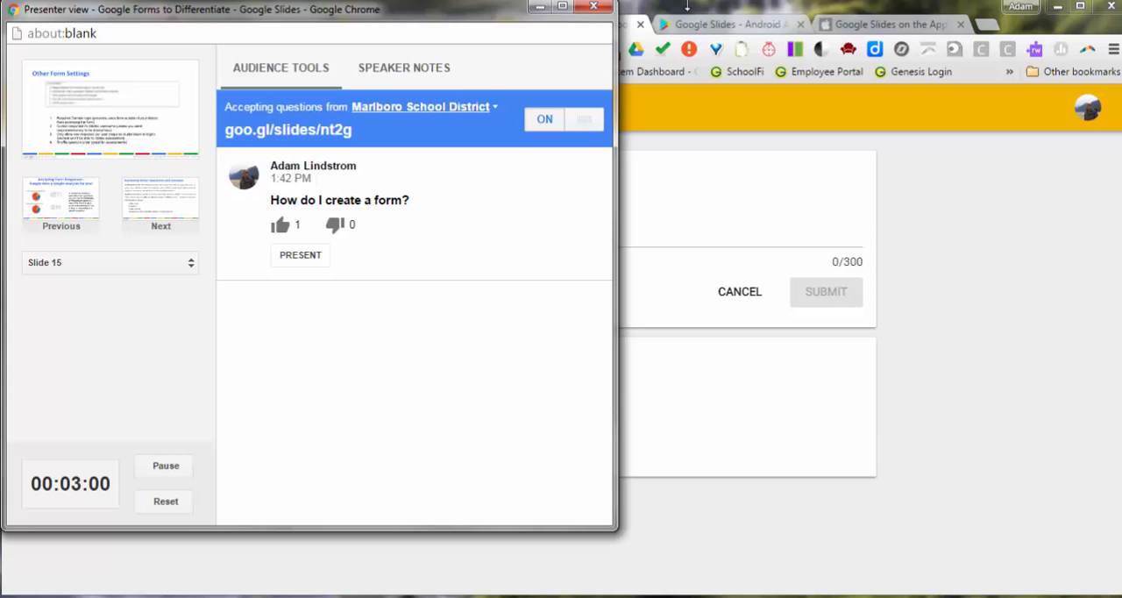
Check the Slides app listings on Google Play and iTunes, then return to the Q&A page
left_click(728, 25)
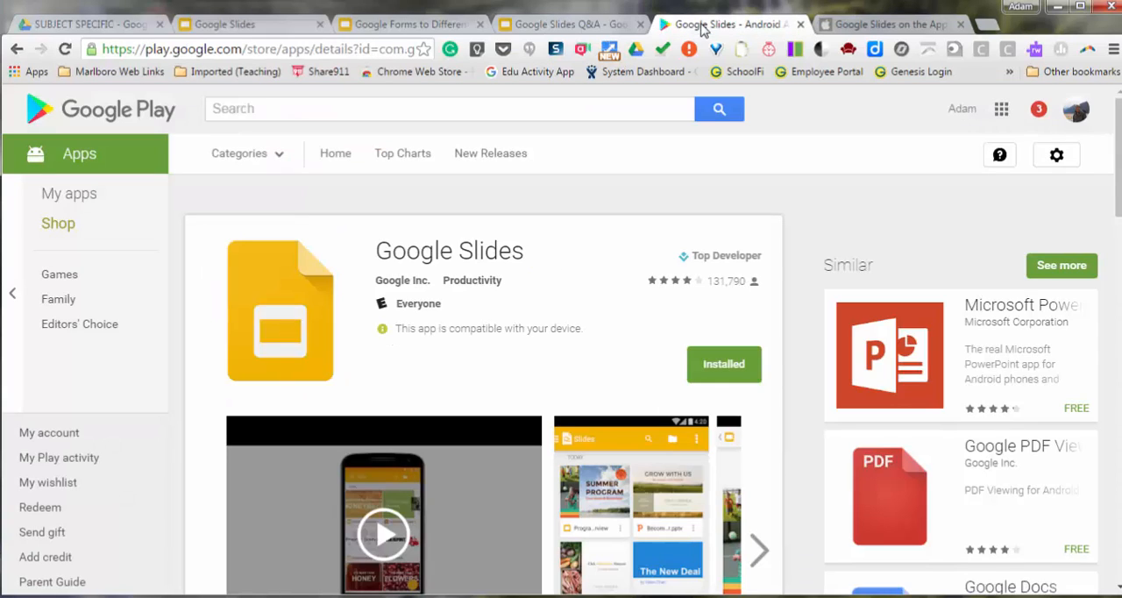
left_click(887, 25)
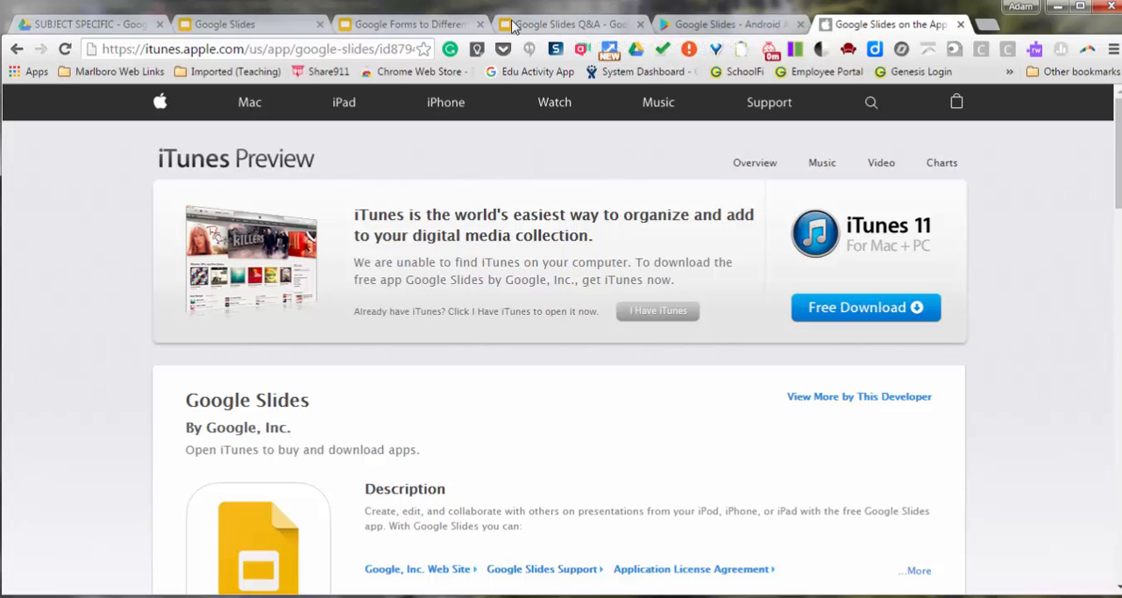
left_click(570, 24)
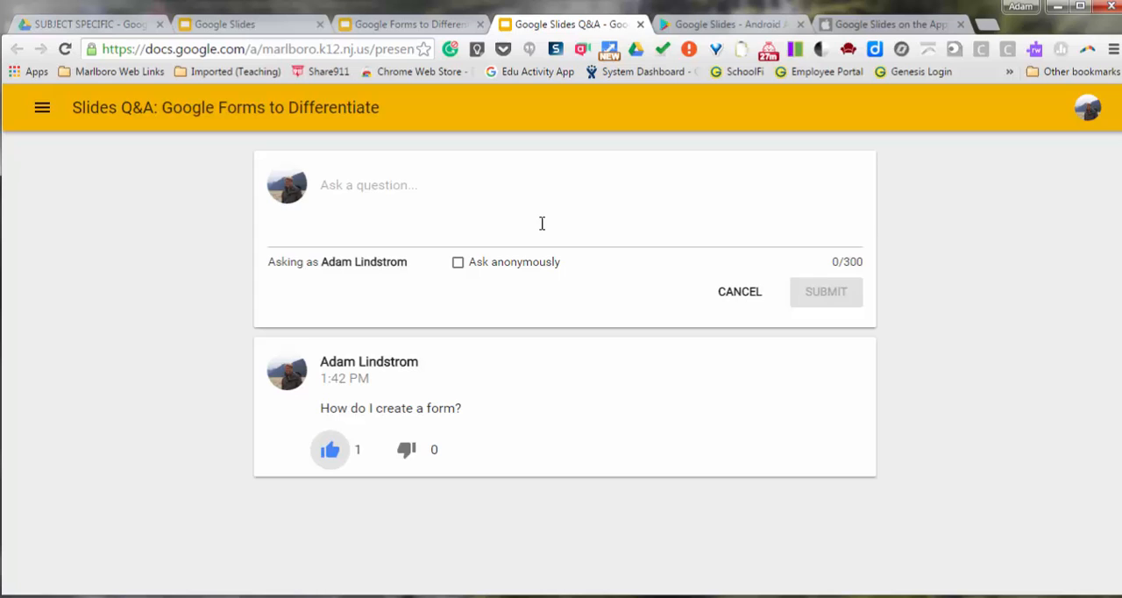